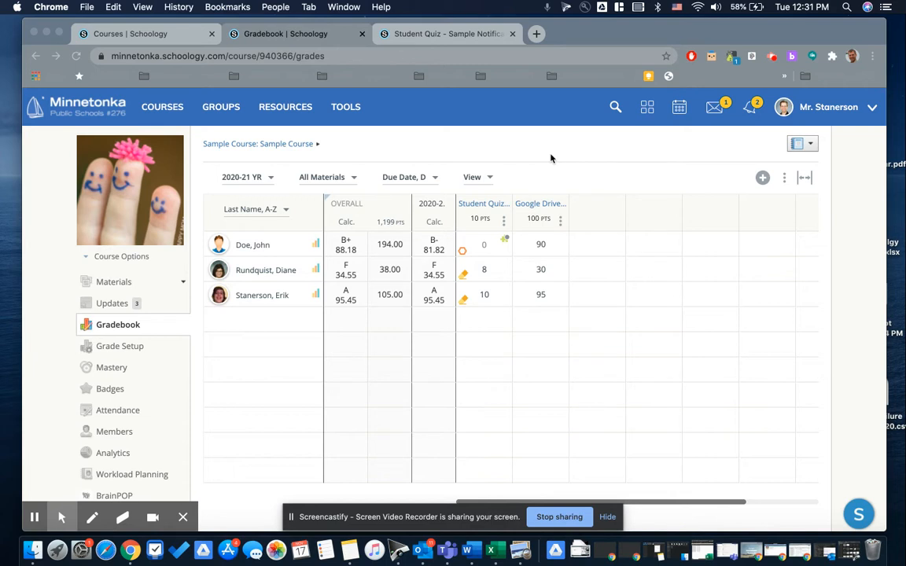
{"action": "mouse_move", "coordinate": [464, 258]}
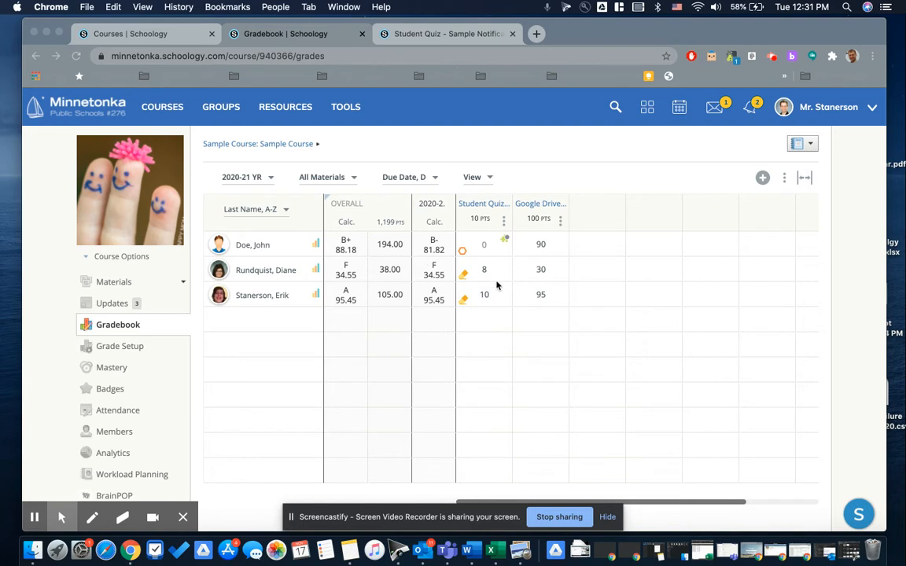
{"action": "mouse_move", "coordinate": [478, 253]}
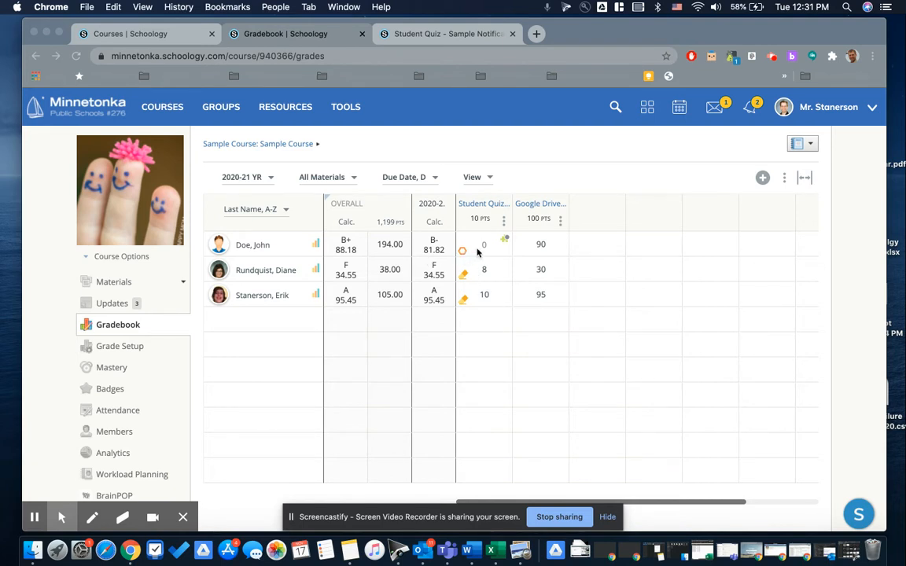
{"action": "mouse_move", "coordinate": [504, 352]}
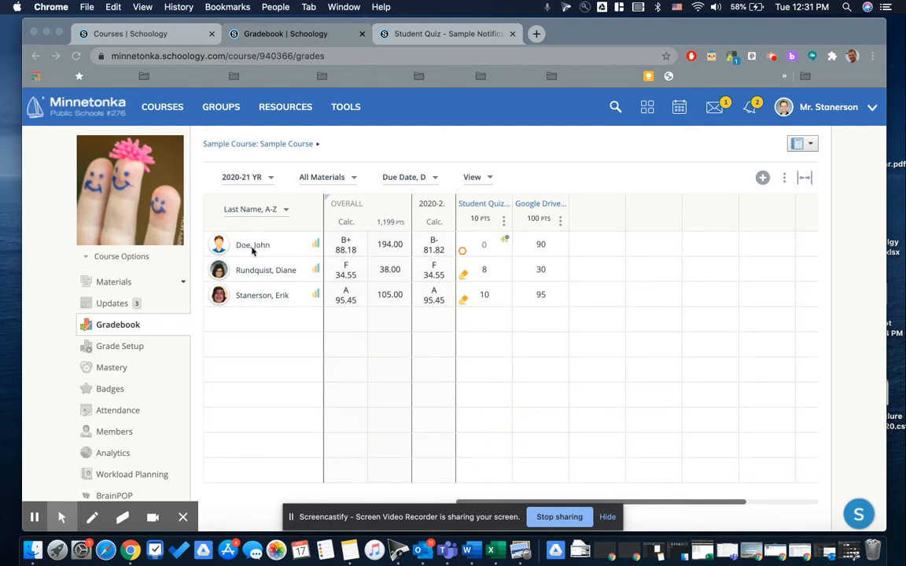
{"action": "mouse_move", "coordinate": [505, 206]}
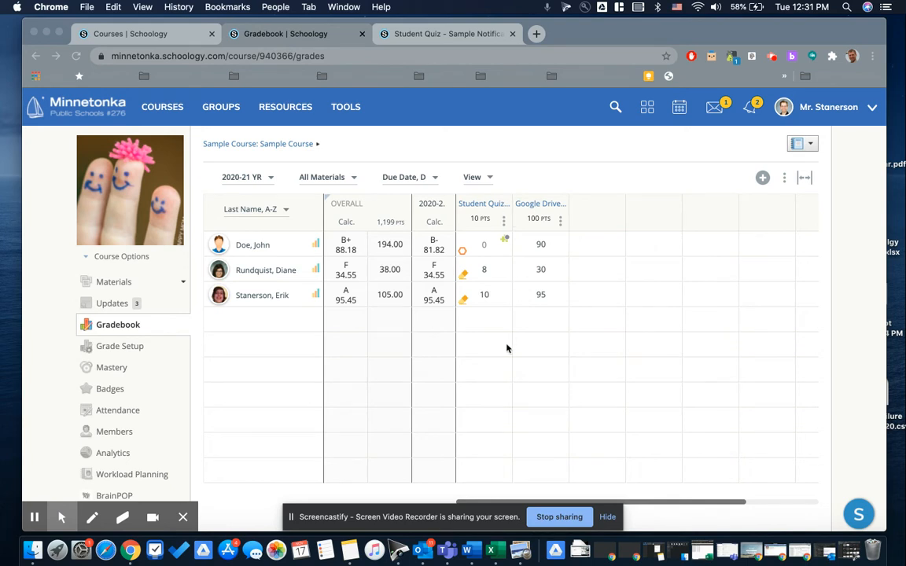
{"action": "mouse_move", "coordinate": [498, 338]}
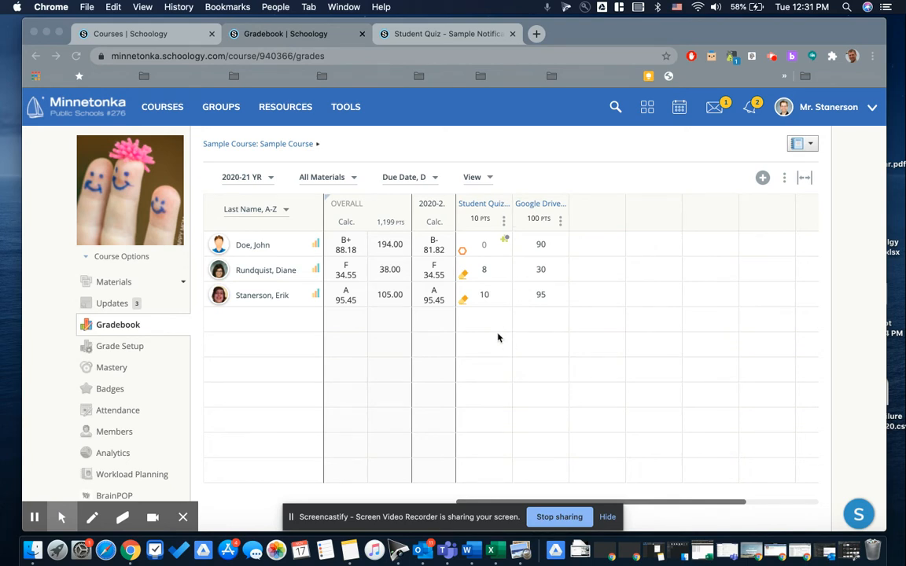
{"action": "mouse_move", "coordinate": [510, 315]}
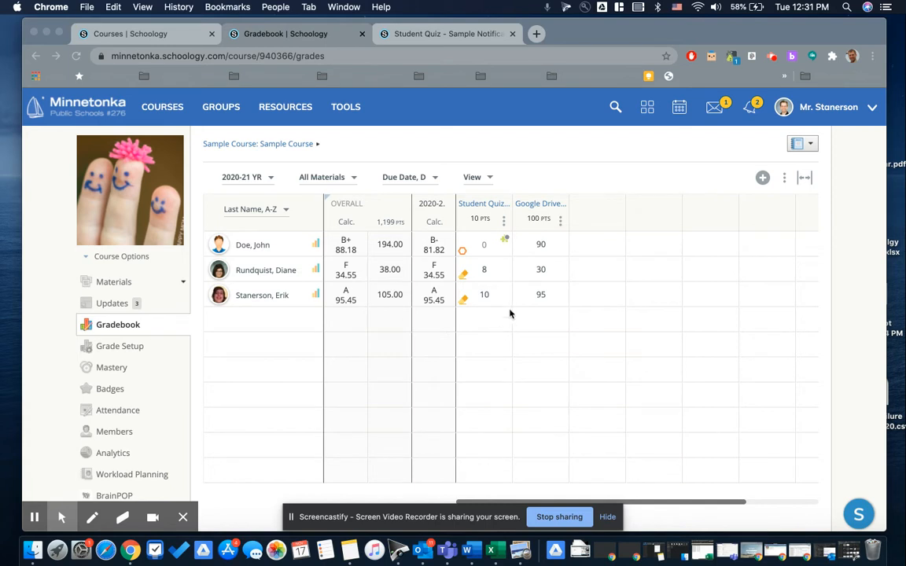
{"action": "mouse_move", "coordinate": [508, 242]}
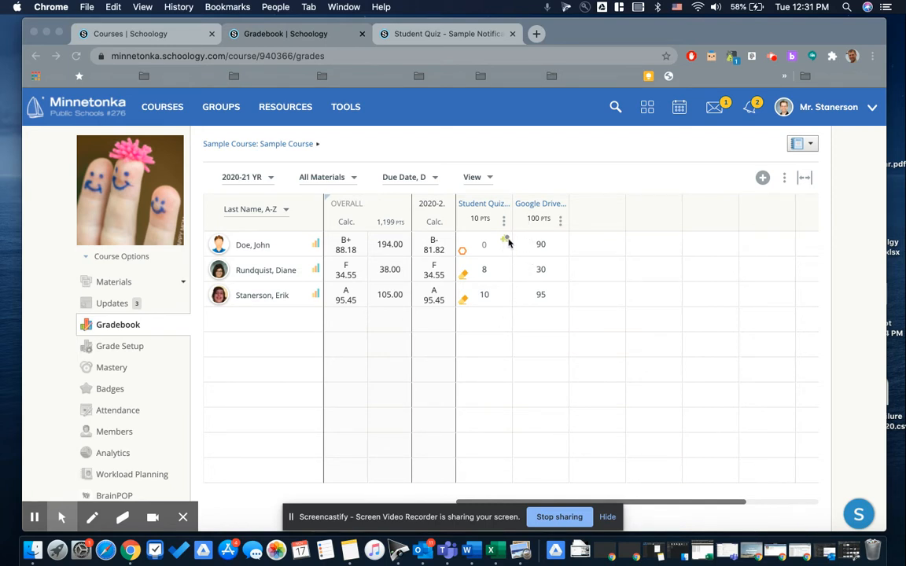
{"action": "mouse_move", "coordinate": [508, 242]}
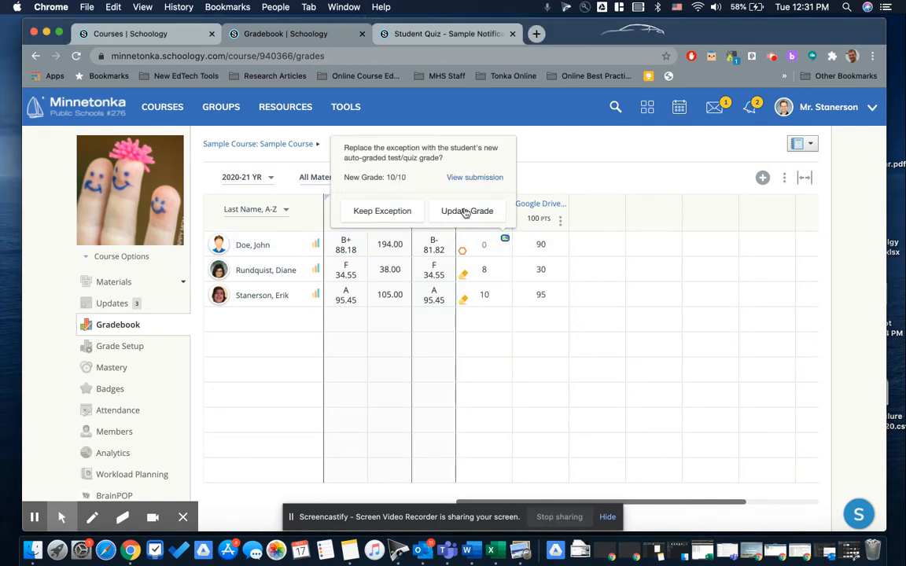
{"action": "mouse_move", "coordinate": [467, 211]}
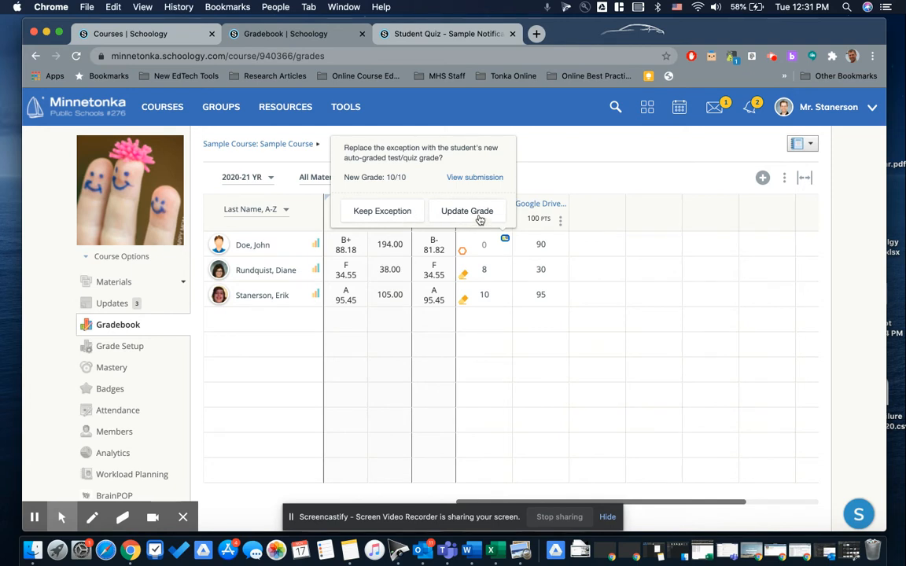
{"action": "mouse_move", "coordinate": [483, 218]}
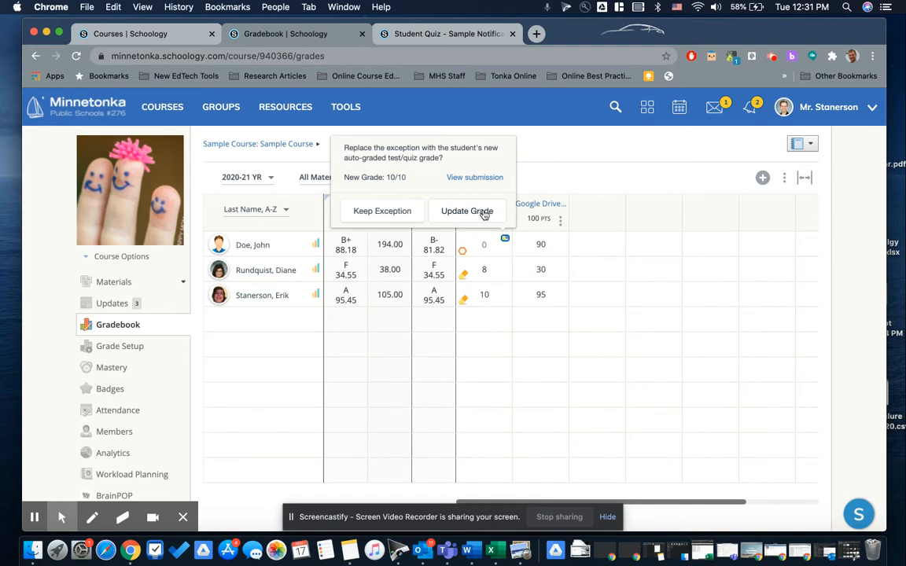
{"action": "mouse_move", "coordinate": [548, 177]}
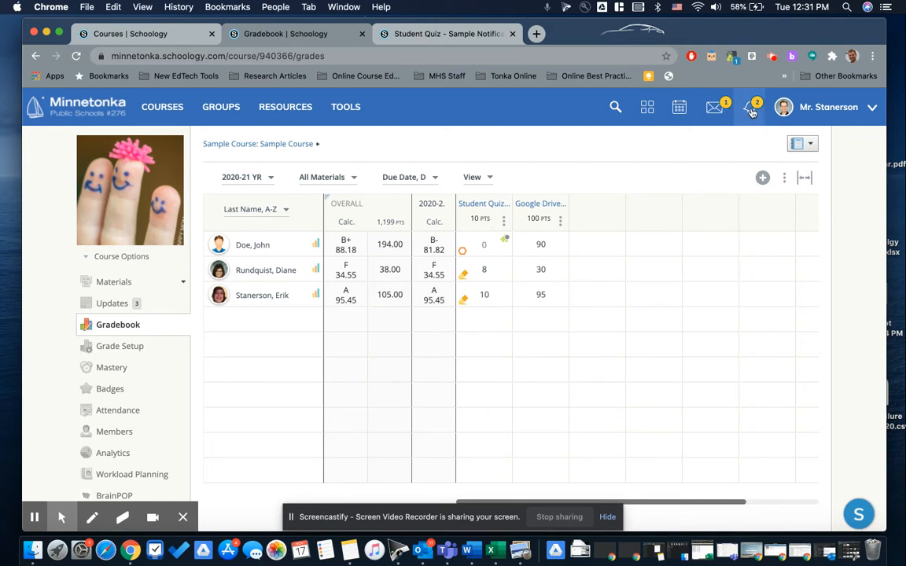
Open the notifications bell panel and go to its View All page.
{"action": "left_click", "coordinate": [750, 107]}
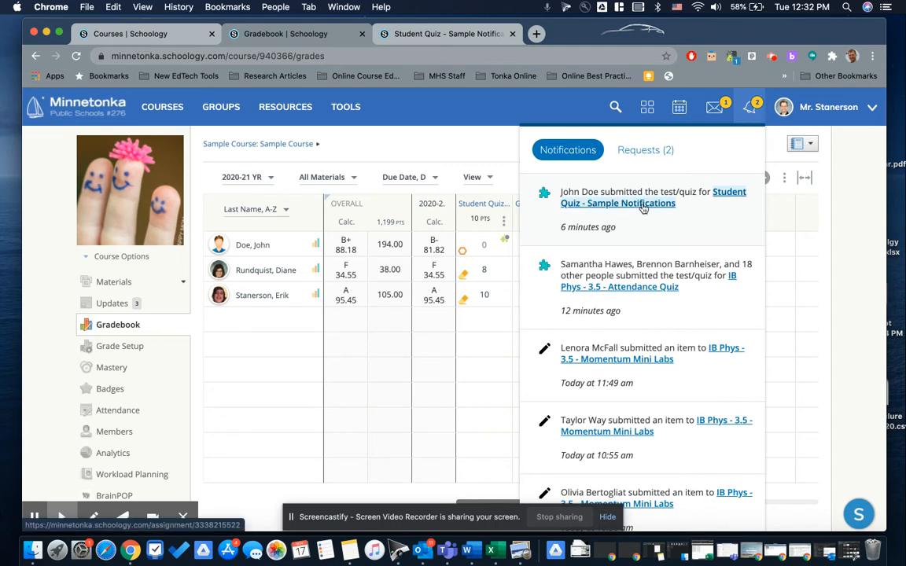
{"action": "mouse_move", "coordinate": [656, 230]}
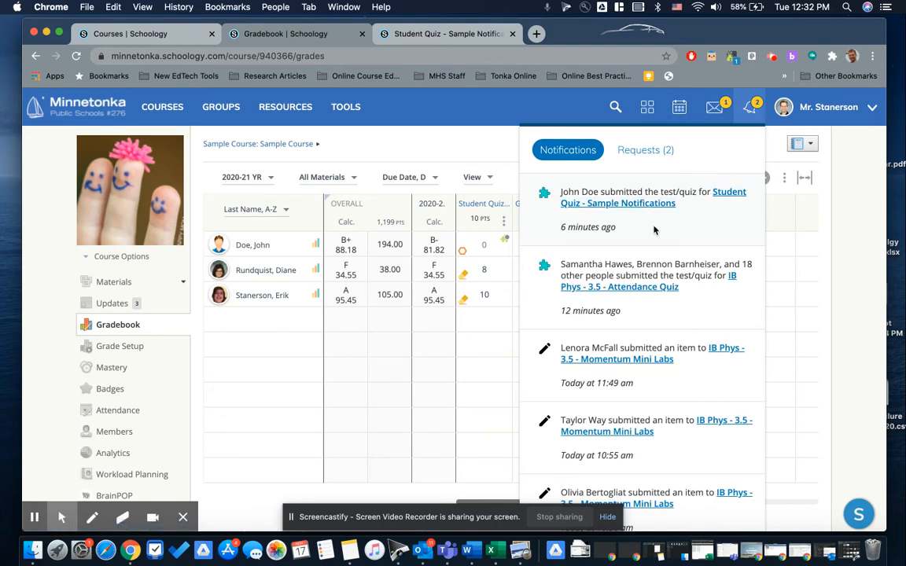
{"action": "scroll", "scroll_direction": "down", "scroll_amount": 3}
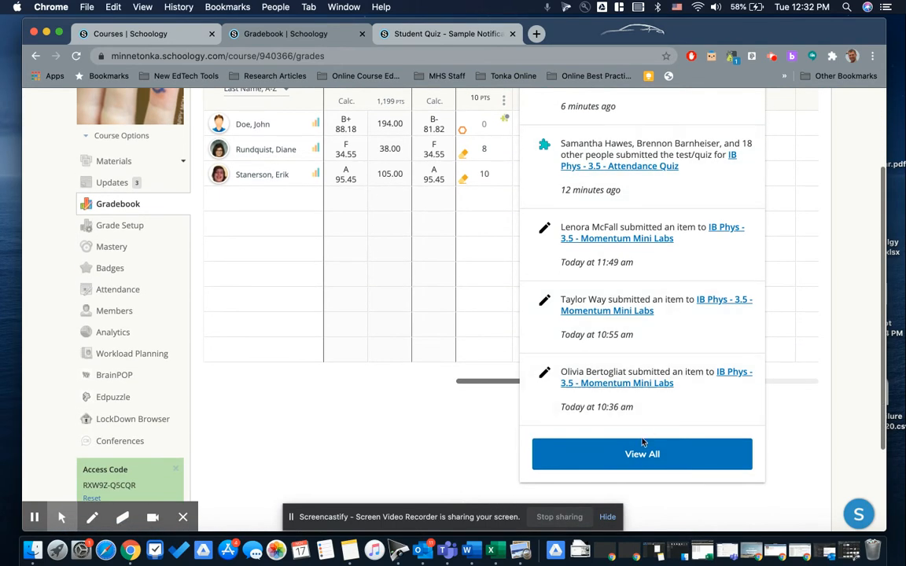
{"action": "left_click", "coordinate": [642, 454]}
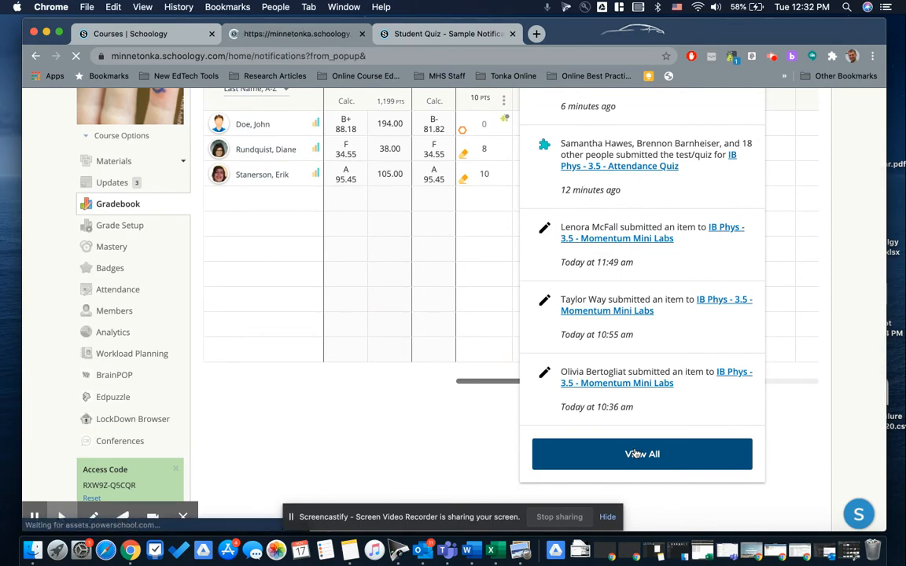
{"action": "left_click", "coordinate": [642, 454]}
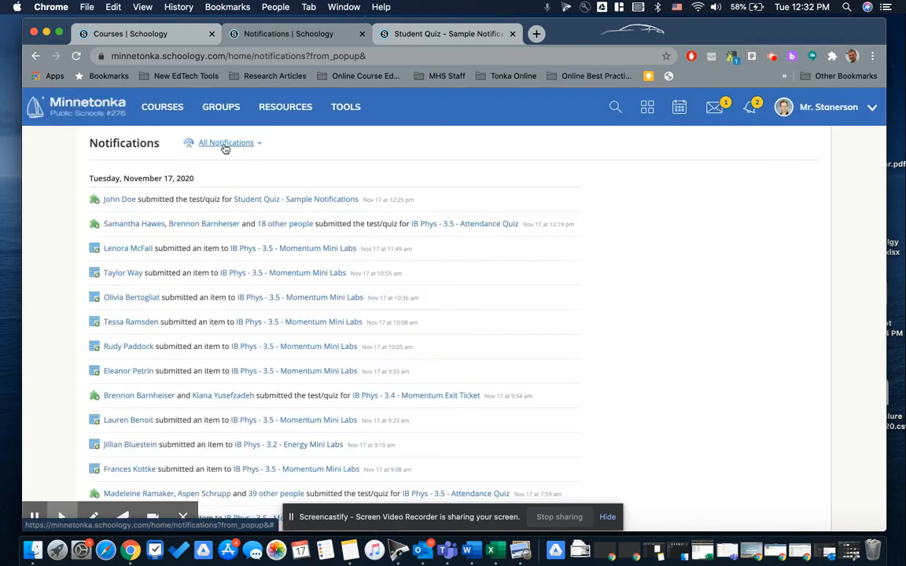
Filter the notifications list to Test/quiz Submissions/Comments only.
{"action": "left_click", "coordinate": [227, 142]}
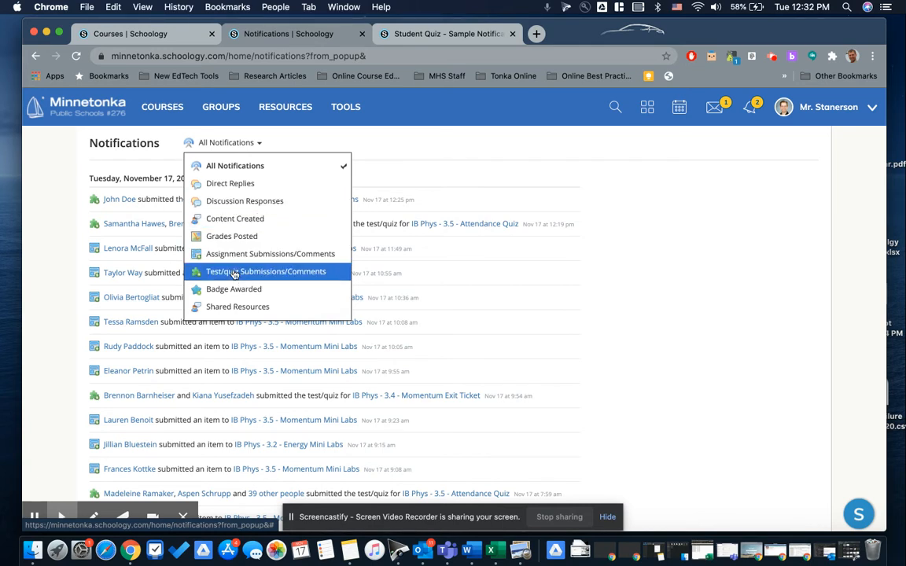
{"action": "left_click", "coordinate": [265, 272]}
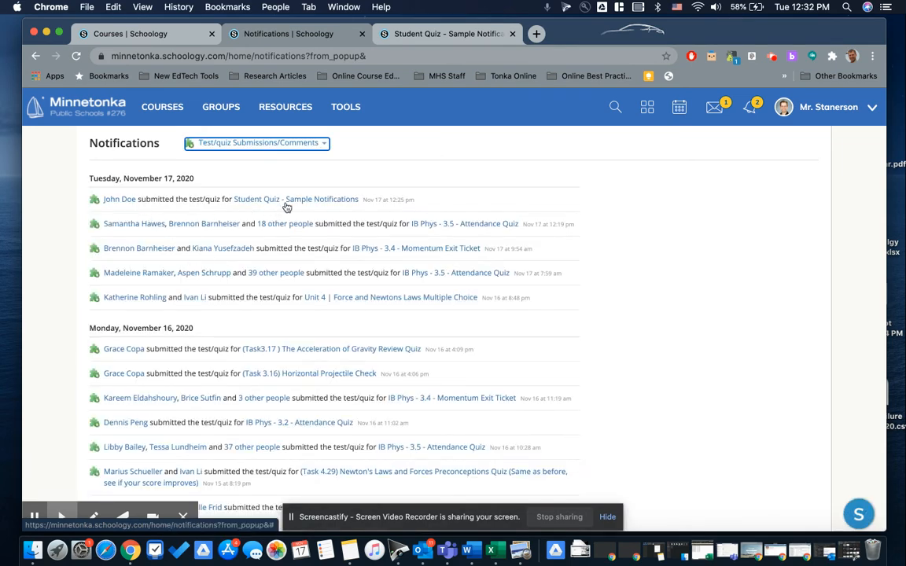
{"action": "mouse_move", "coordinate": [430, 228]}
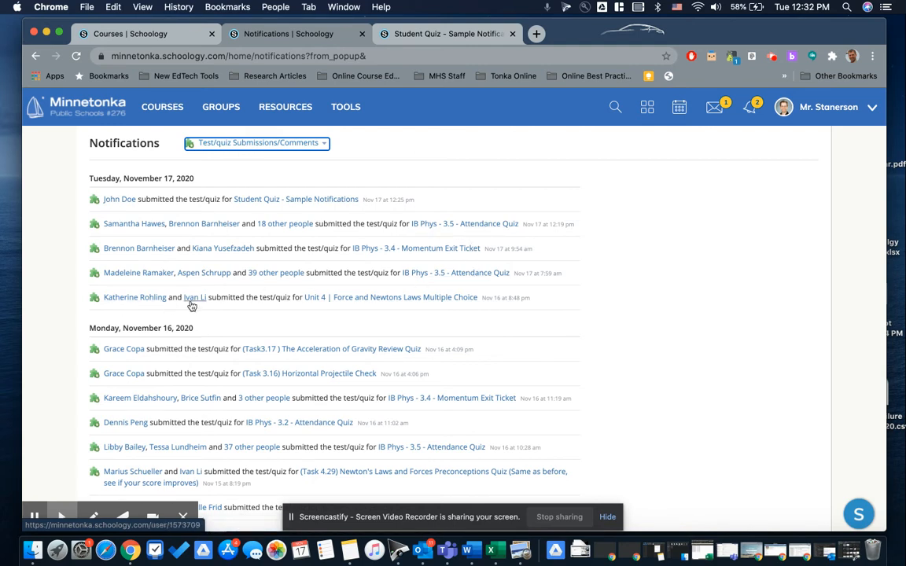
{"action": "mouse_move", "coordinate": [124, 373]}
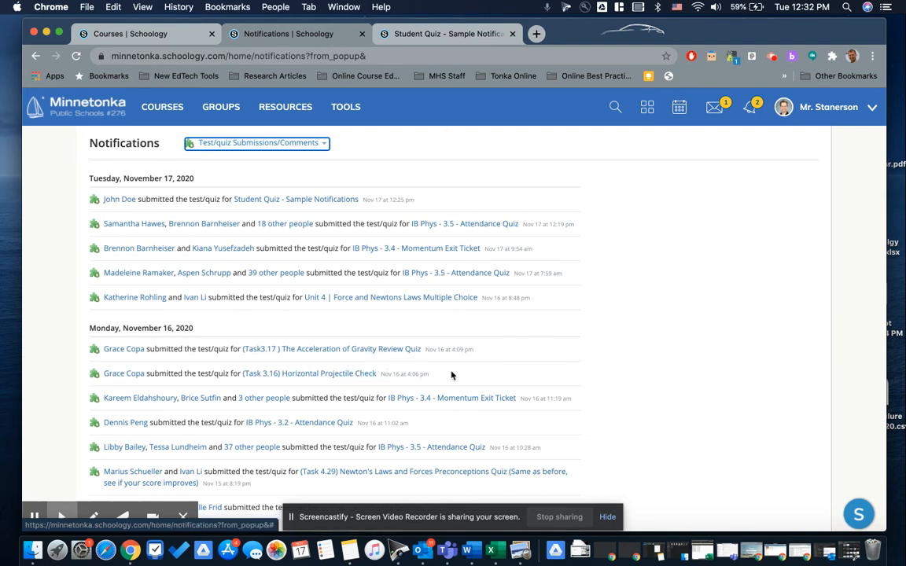
{"action": "mouse_move", "coordinate": [556, 330]}
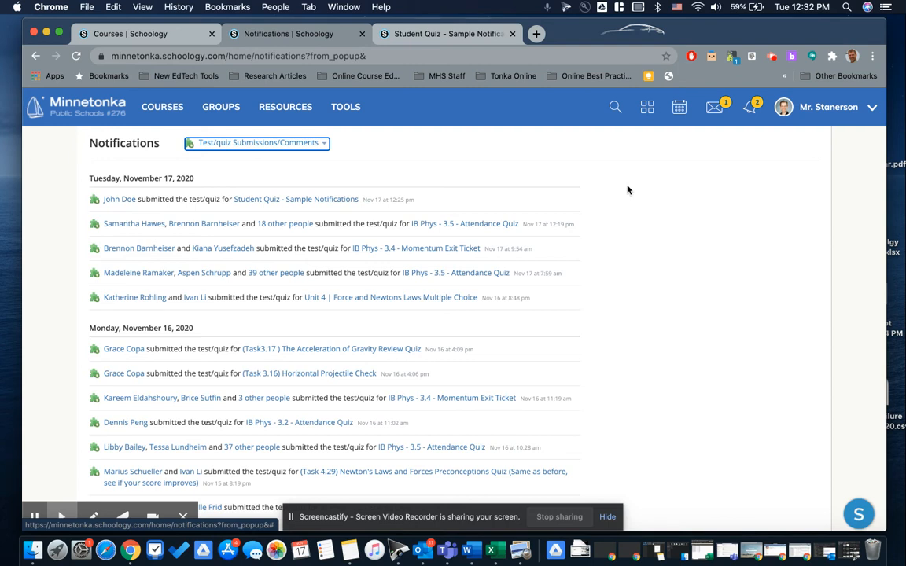
{"action": "mouse_move", "coordinate": [489, 298]}
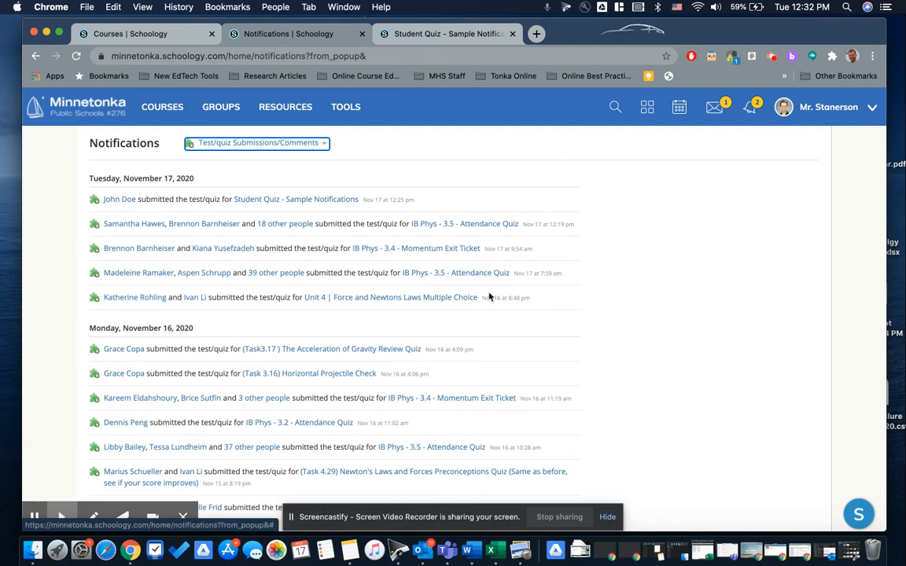
{"action": "mouse_move", "coordinate": [411, 168]}
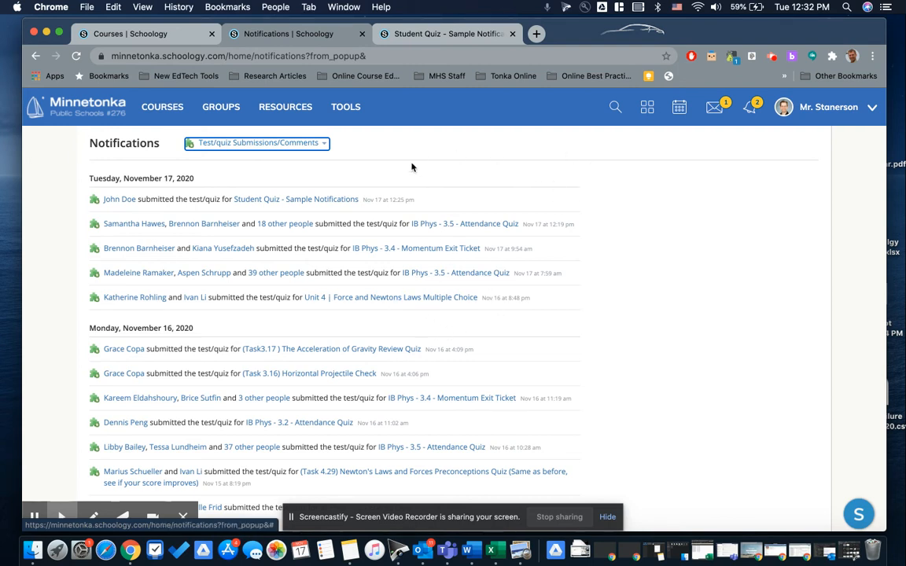
Clear the exception on Student Quiz - Sample Notifications, save, and confirm 10/10 in Gradebook.
{"action": "left_click", "coordinate": [296, 199]}
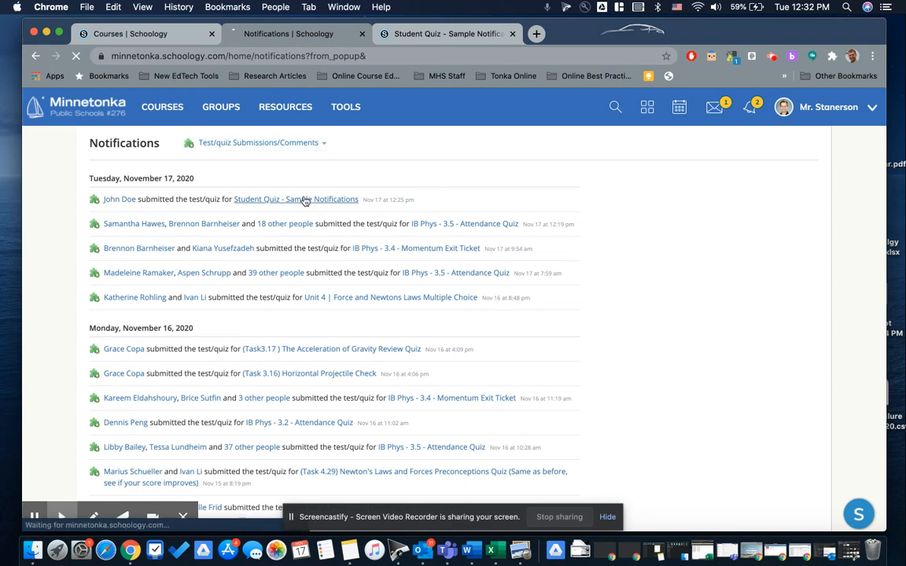
{"action": "left_click", "coordinate": [296, 199]}
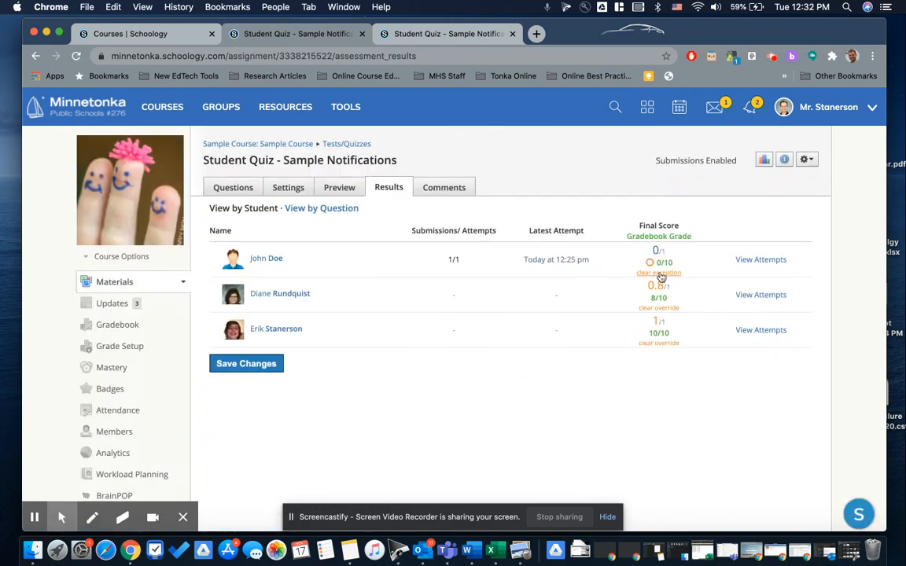
{"action": "left_click", "coordinate": [659, 273]}
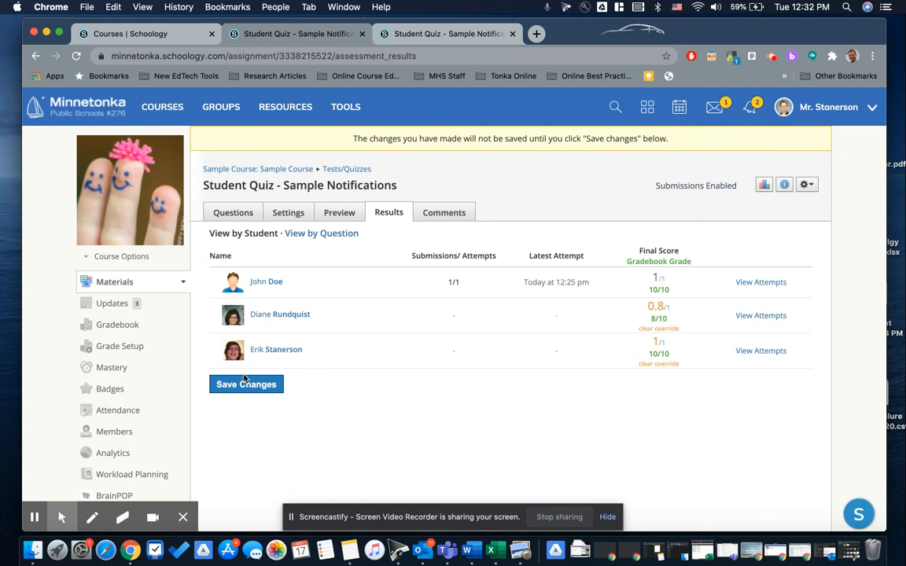
{"action": "left_click", "coordinate": [246, 384]}
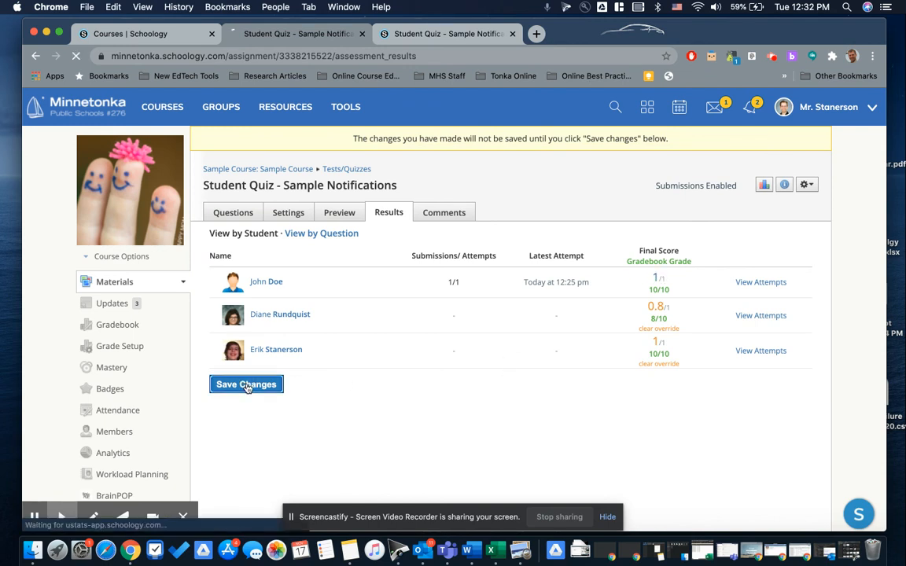
{"action": "mouse_move", "coordinate": [112, 330]}
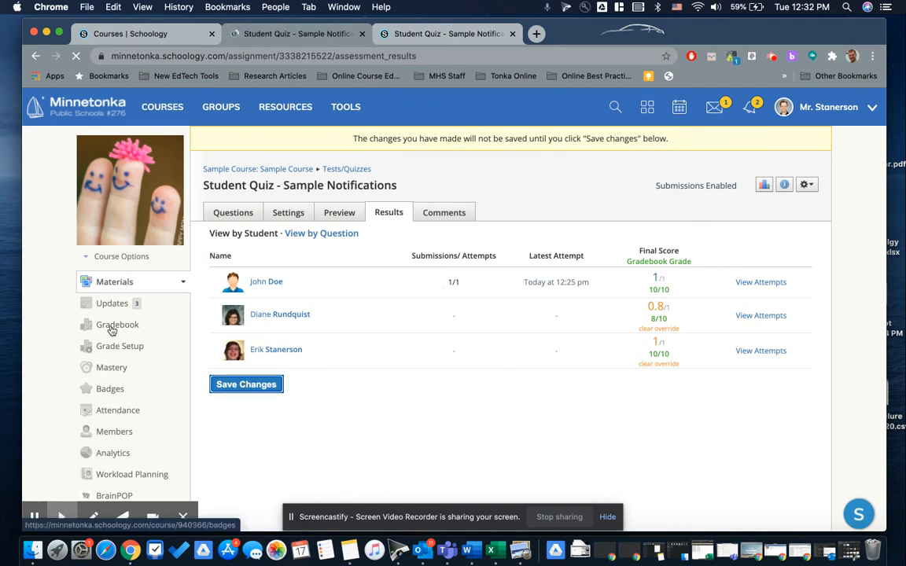
{"action": "left_click", "coordinate": [117, 324]}
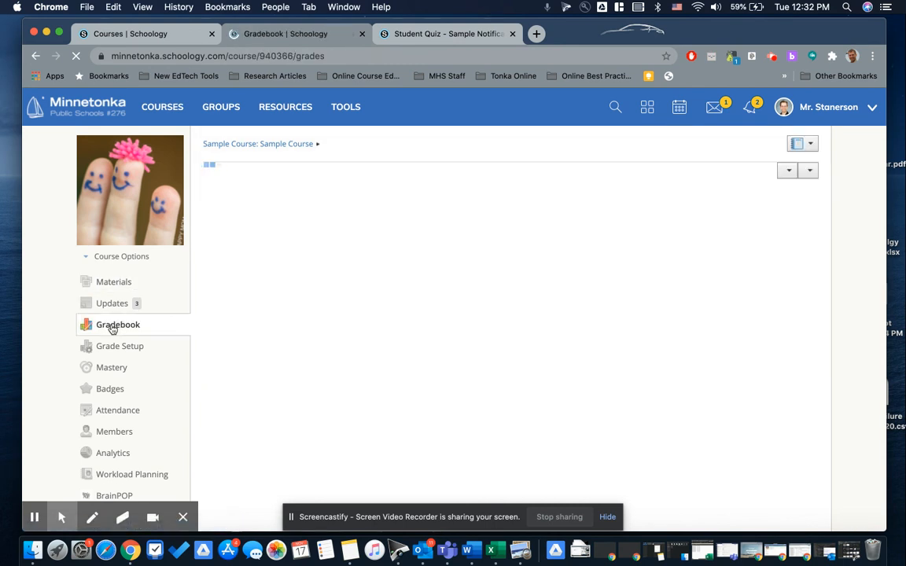
{"action": "left_click", "coordinate": [118, 324]}
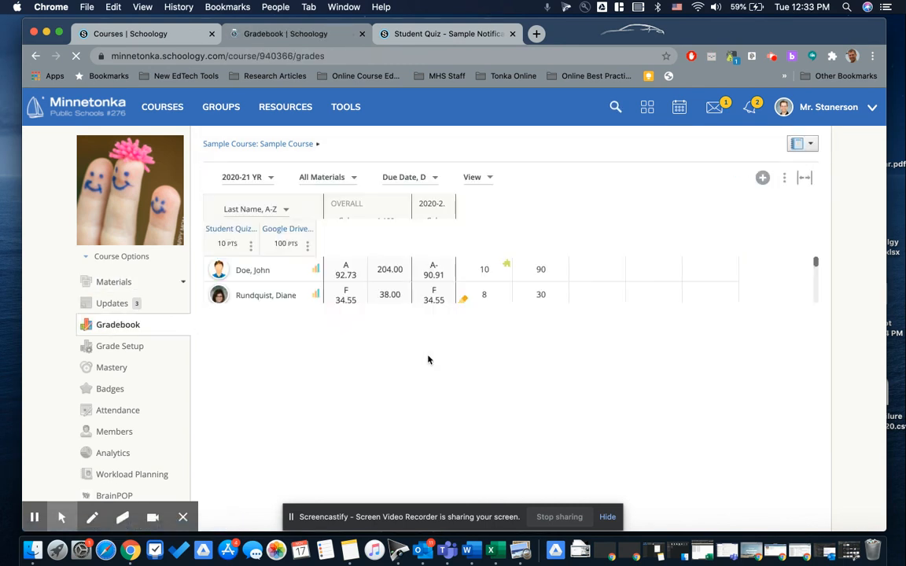